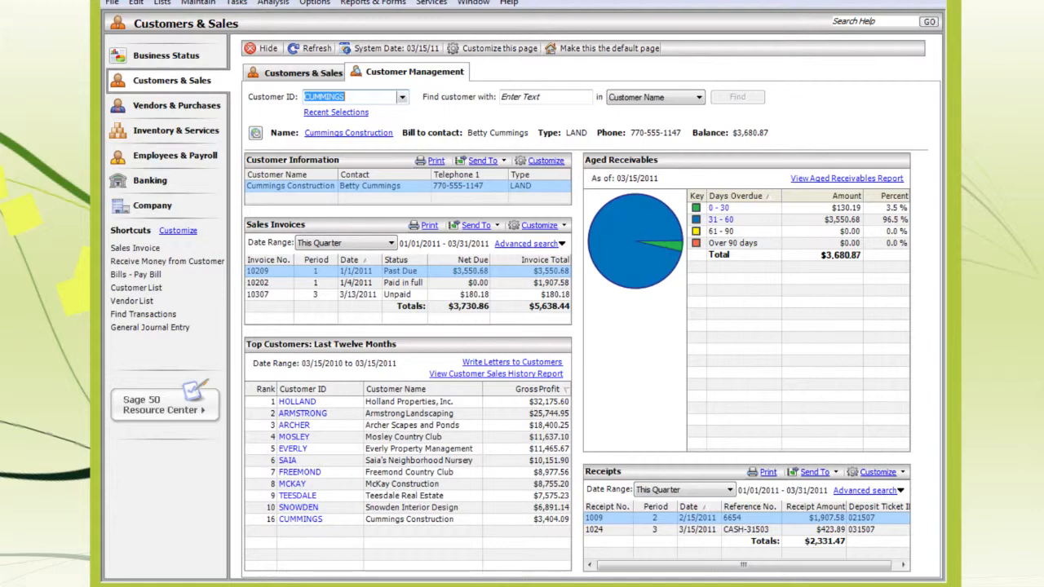
pyautogui.scroll(-3)
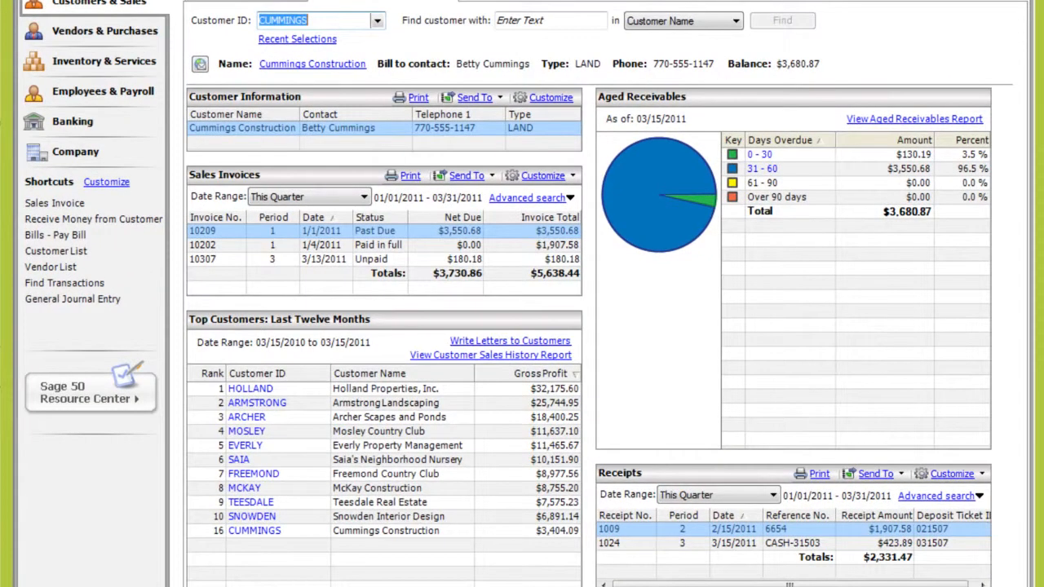